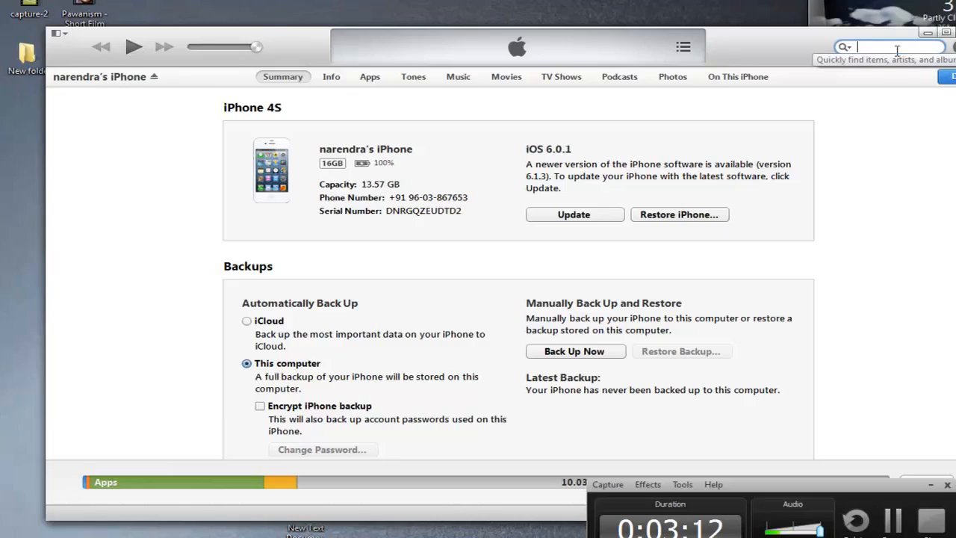
- Search the iTunes Store for "usb disk" to list matching iPhone and iPad apps
text(u)
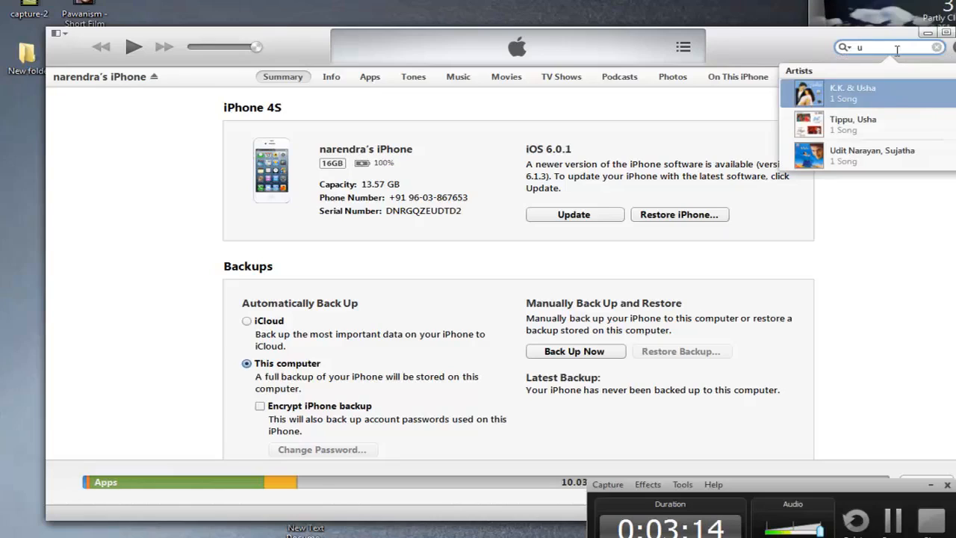
text(sb d)
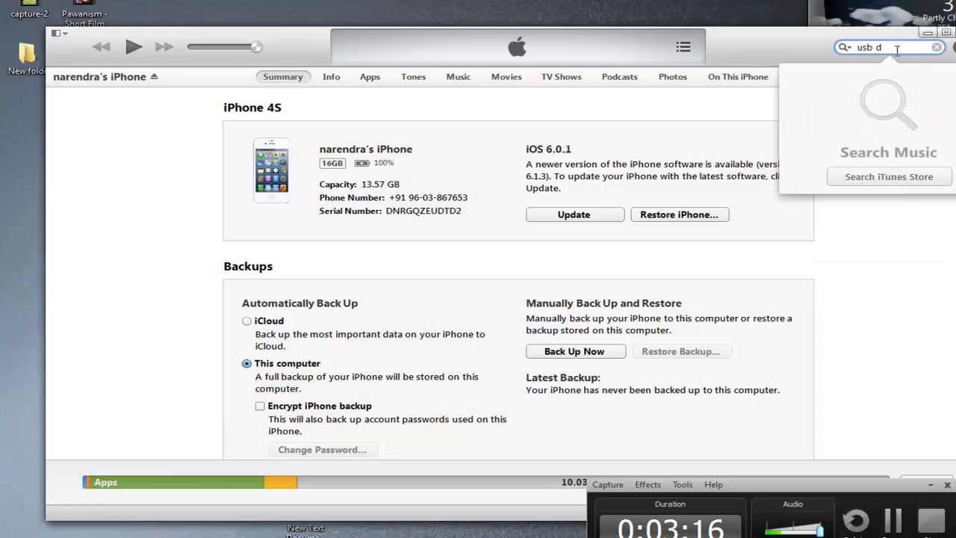
text(isk)
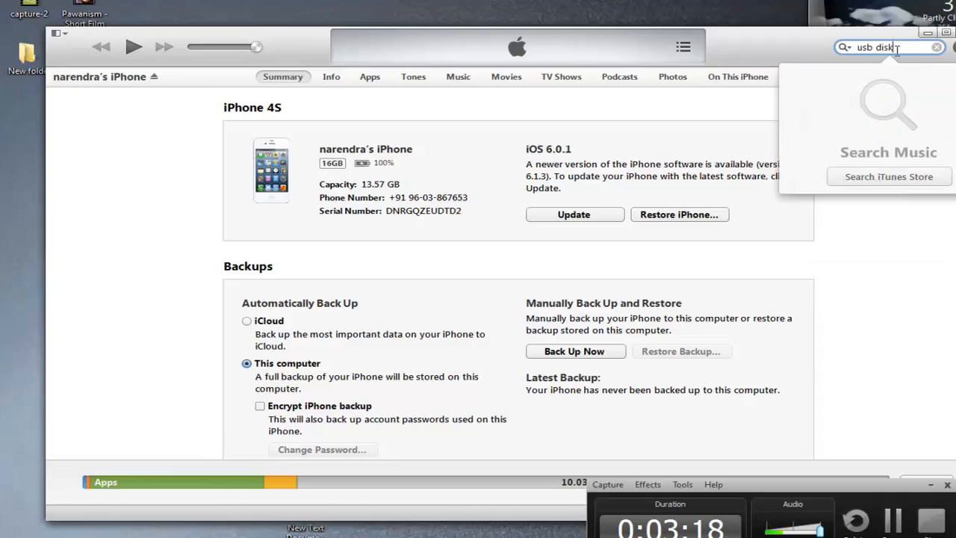
click(905, 179)
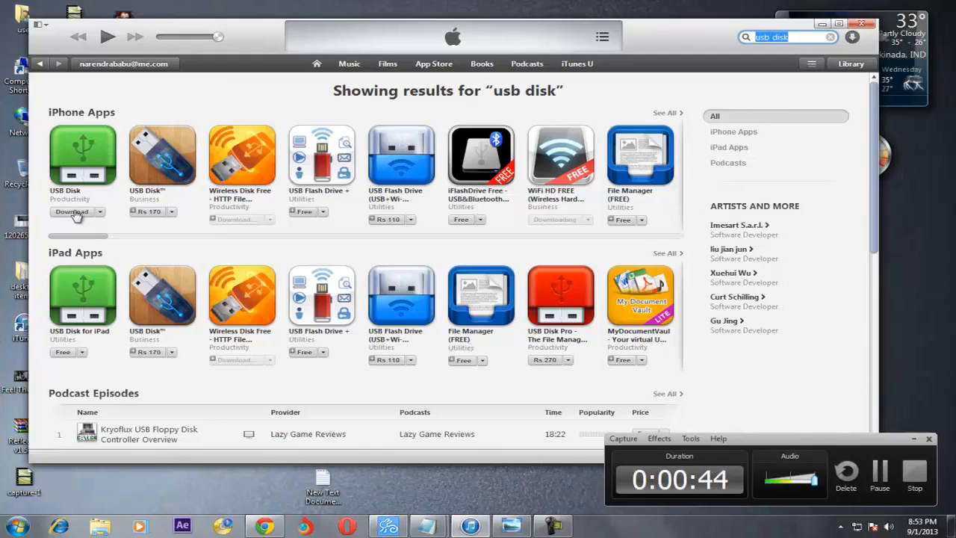
- Start downloading the free USB Disk app from the iPhone Apps results
click(73, 212)
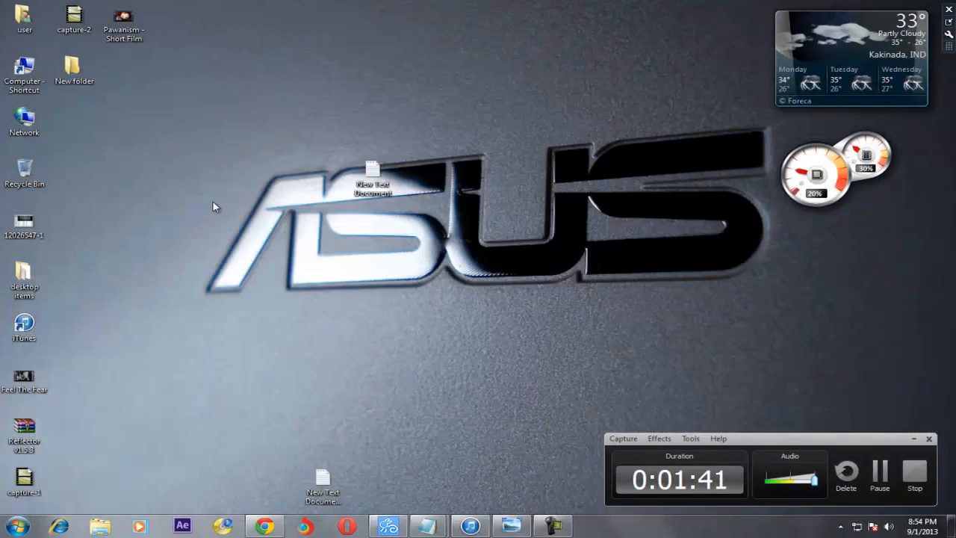
- Launch iTunes from the desktop, showing the music library song list
click(388, 526)
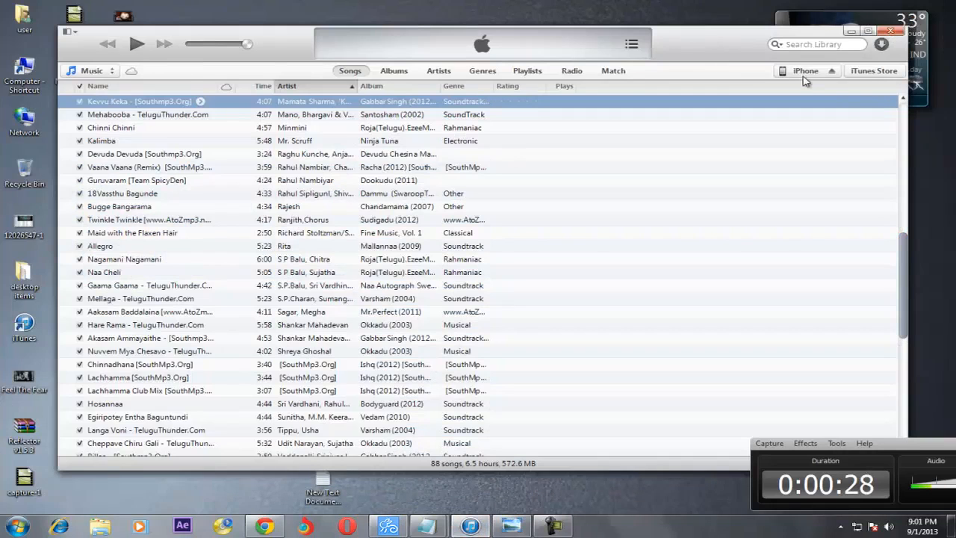
- Show the connected iPhone's Apps page and its File Sharing list containing USB Disk
click(806, 70)
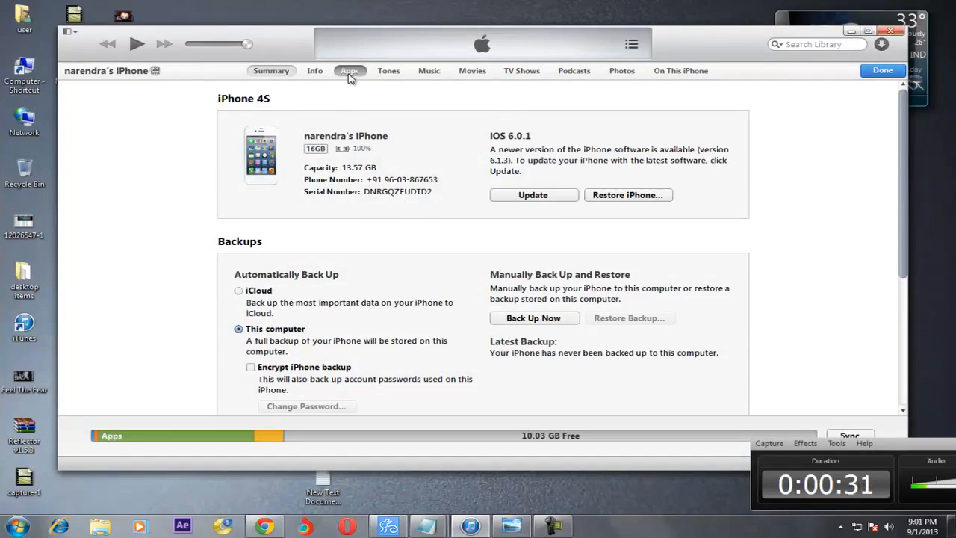
click(350, 70)
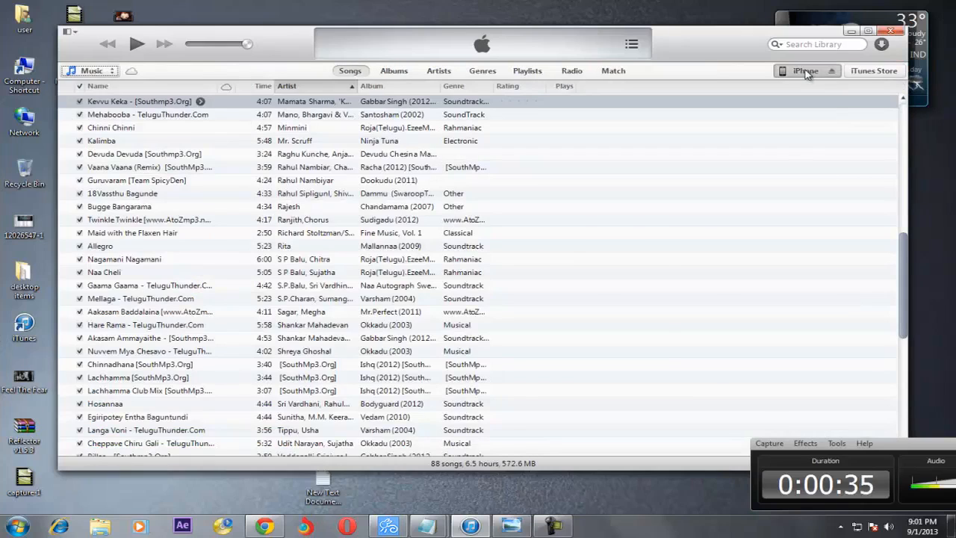
click(807, 70)
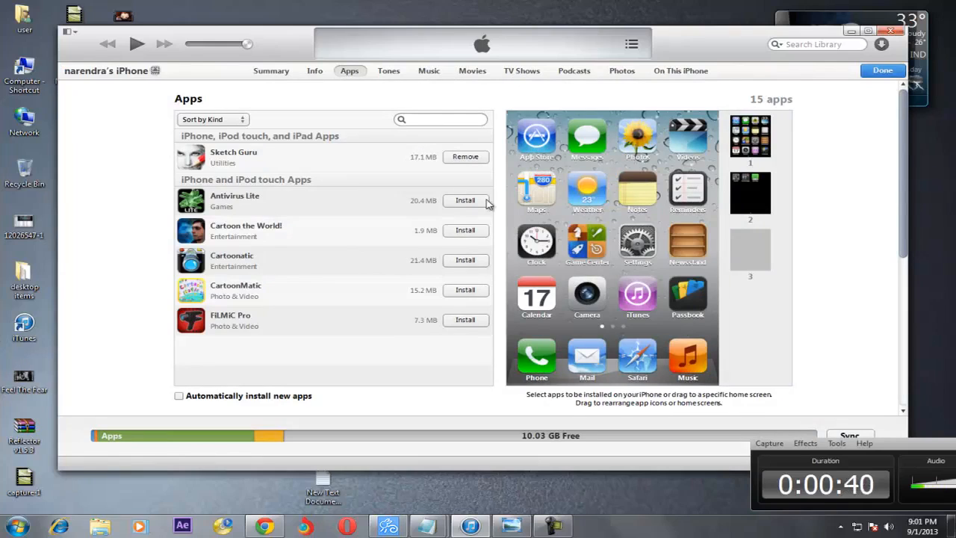
mouse_move(398, 230)
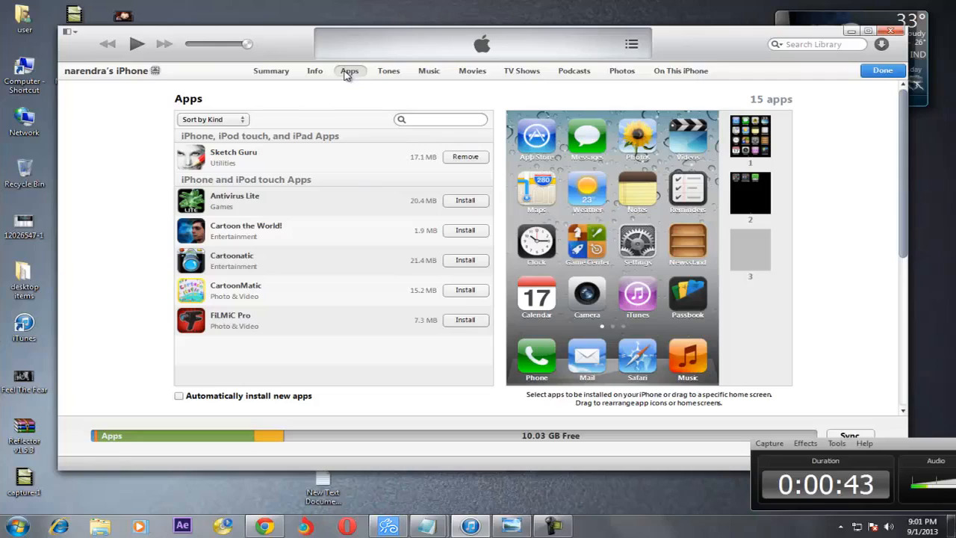
mouse_move(419, 81)
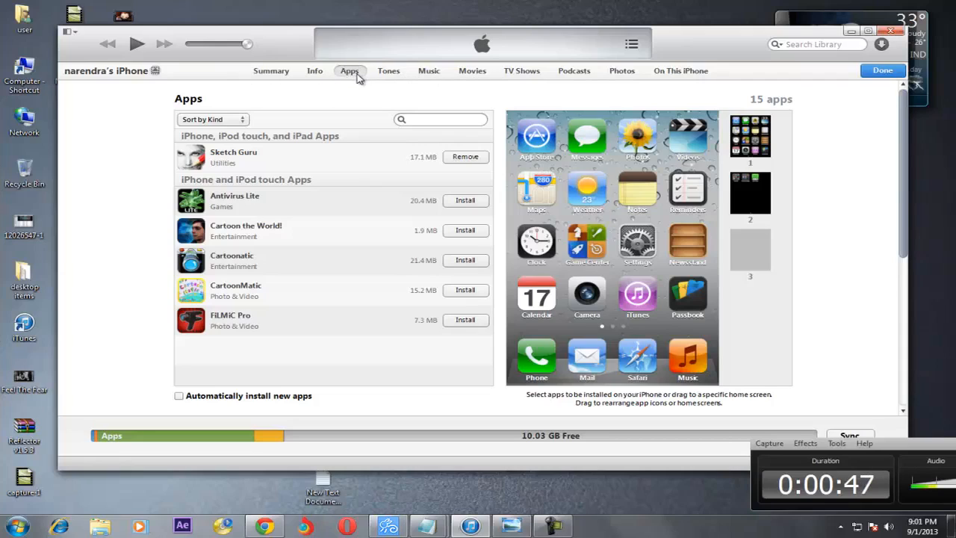
mouse_move(376, 143)
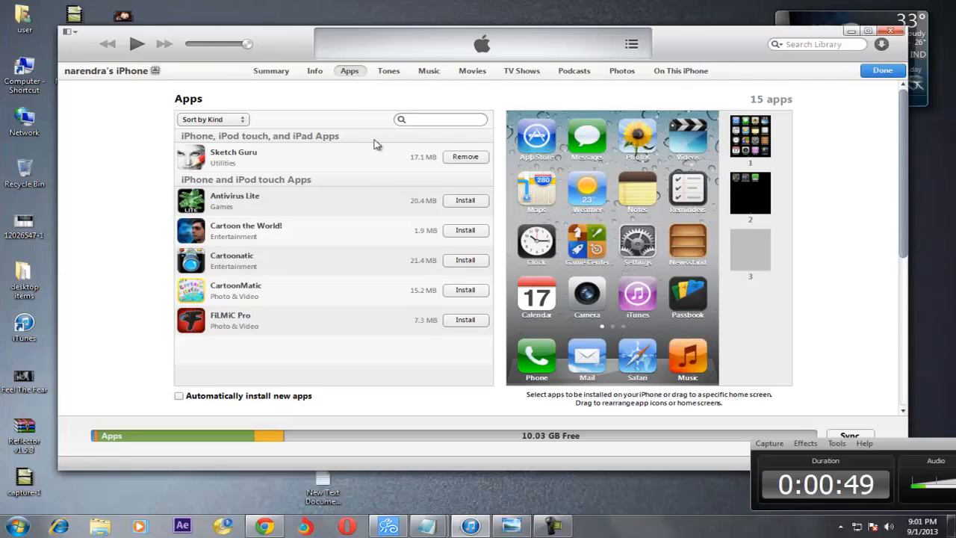
scroll(down, 3)
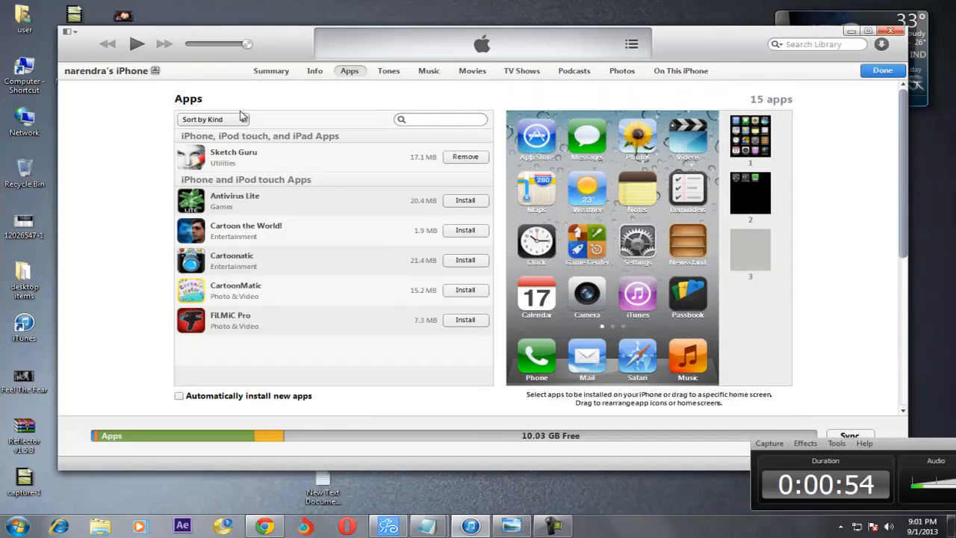
scroll(down, 3)
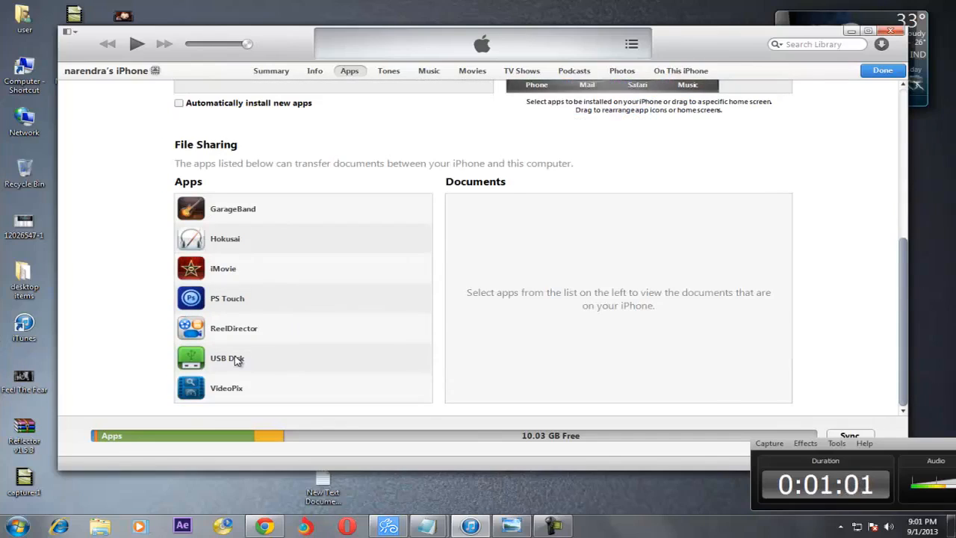
- Select USB Disk in File Sharing to show its documents, then refresh the desktop
click(227, 359)
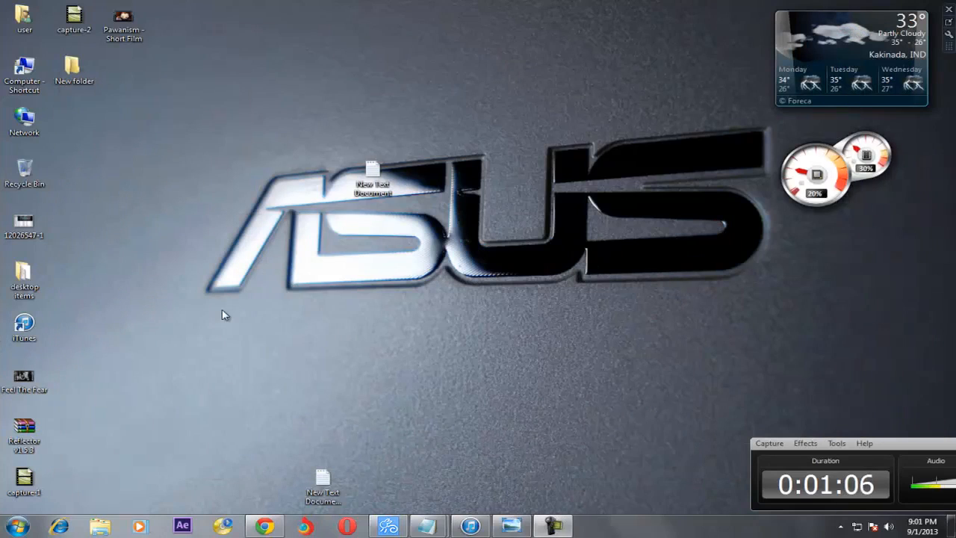
right_click(224, 315)
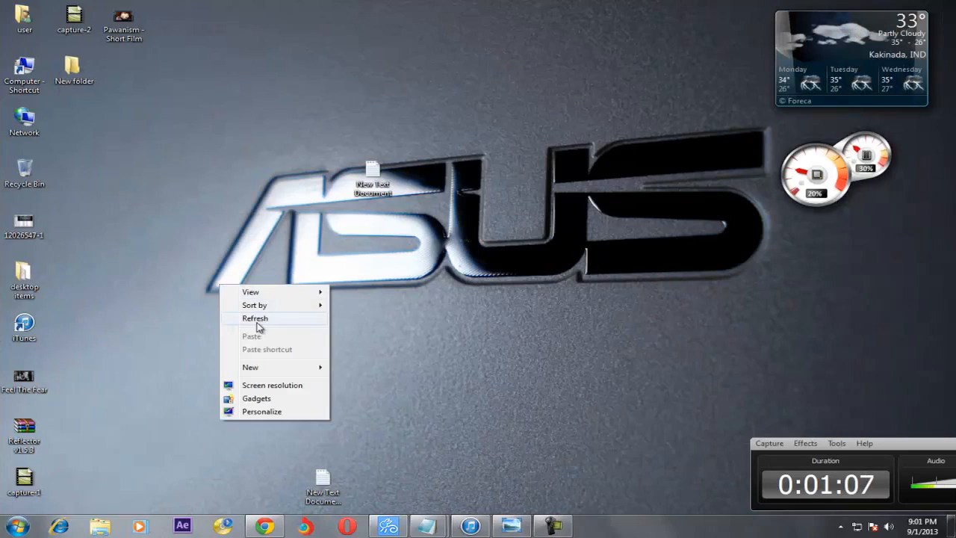
click(254, 318)
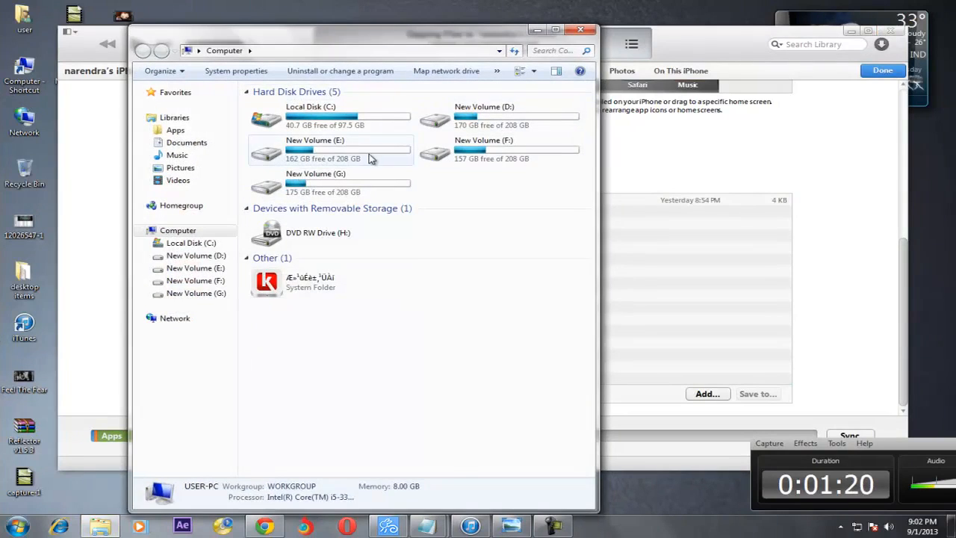
- Browse New Volume (E:) to the desktop items folder and add its file to USB Disk's documents
double_click(314, 149)
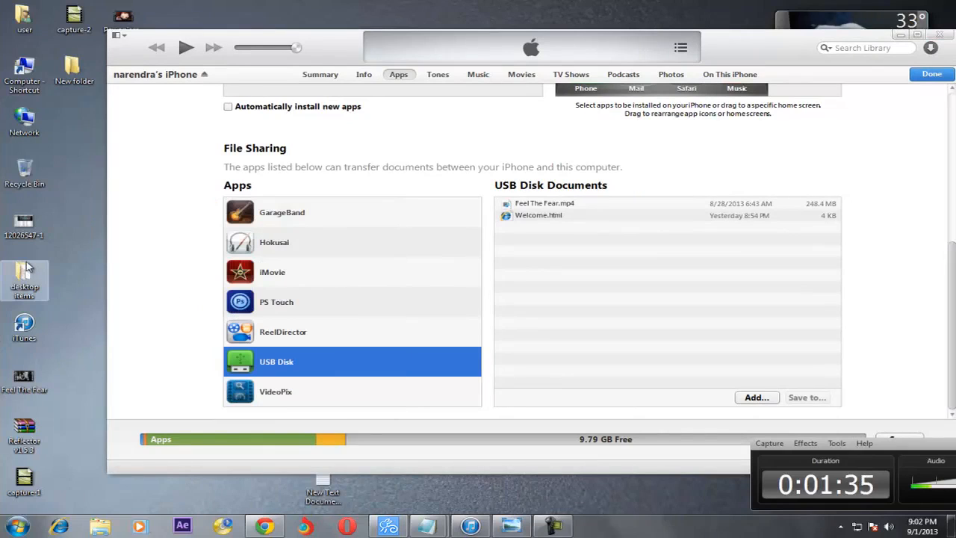
double_click(24, 281)
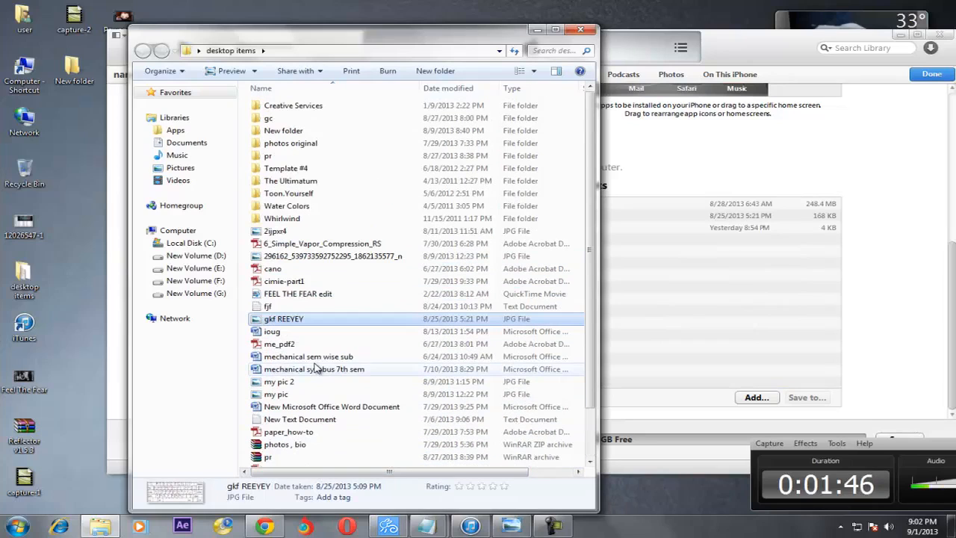
mouse_move(324, 135)
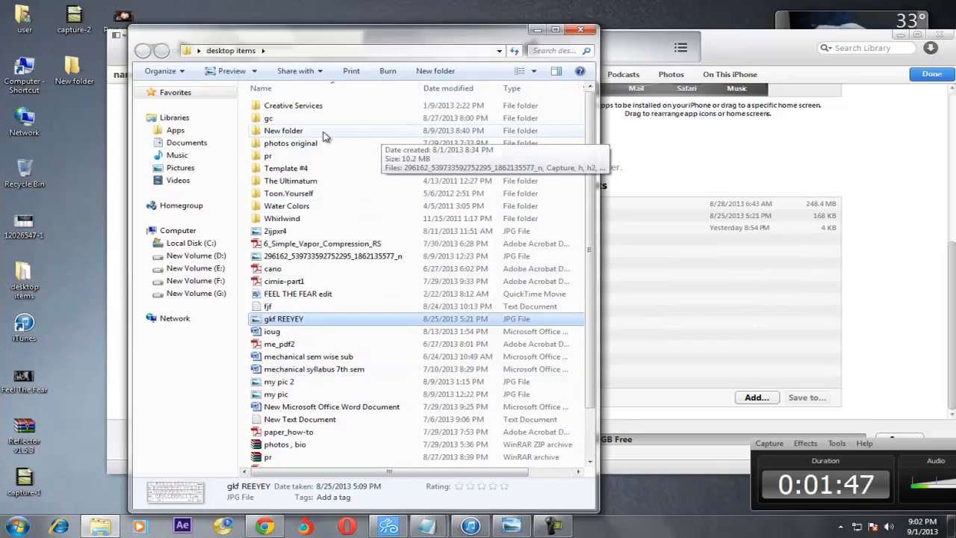
double_click(284, 130)
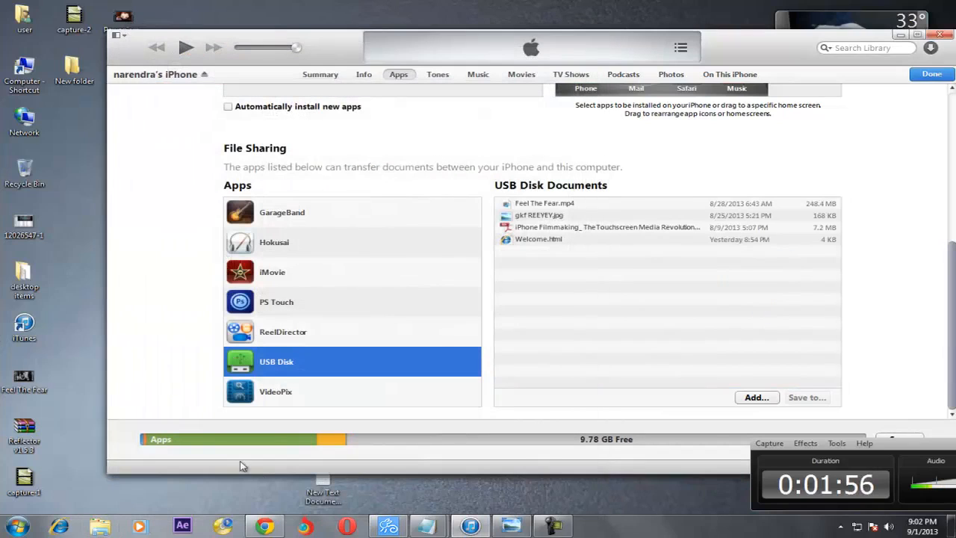
mouse_move(695, 261)
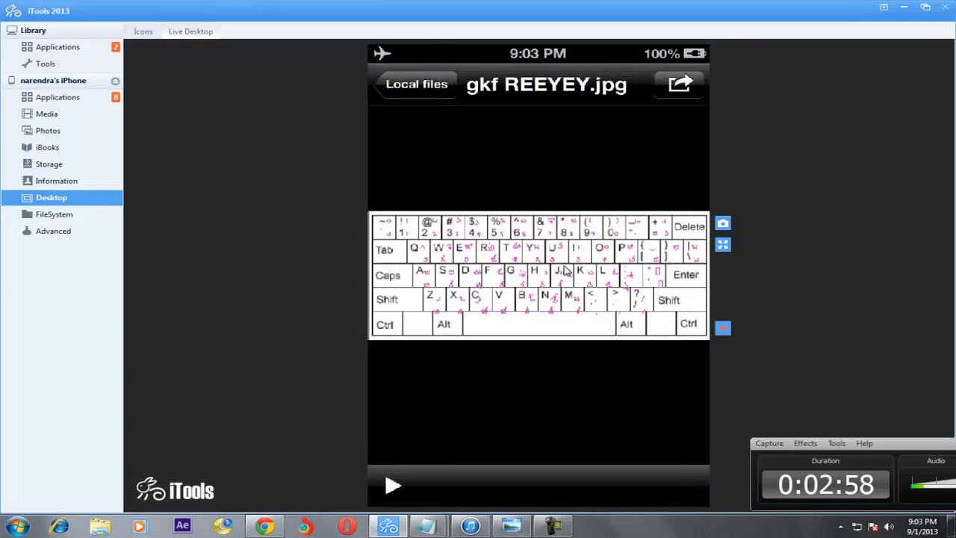
- On the phone, view the iPhone Filmmaking PDF and play the Feel The Fear video, then return home
click(416, 83)
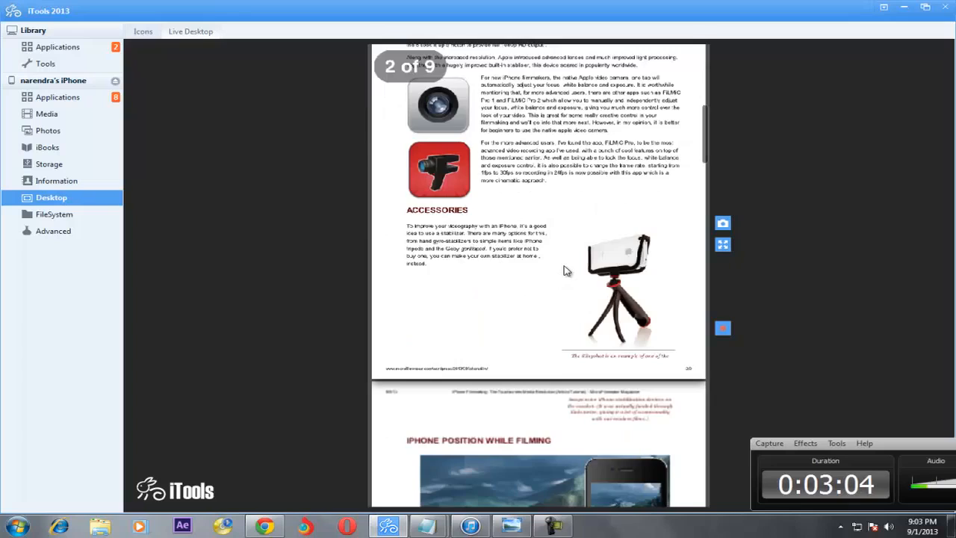
scroll(down, 3)
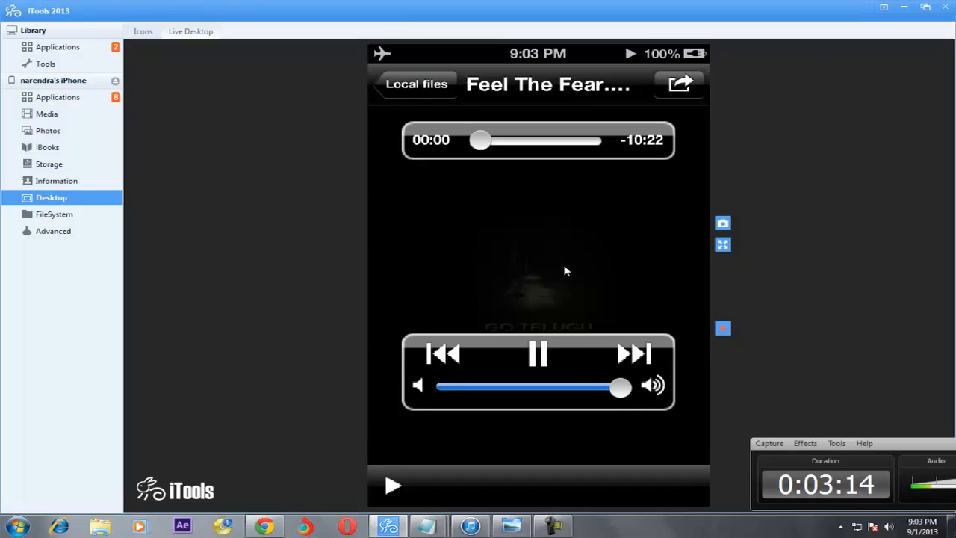
click(538, 353)
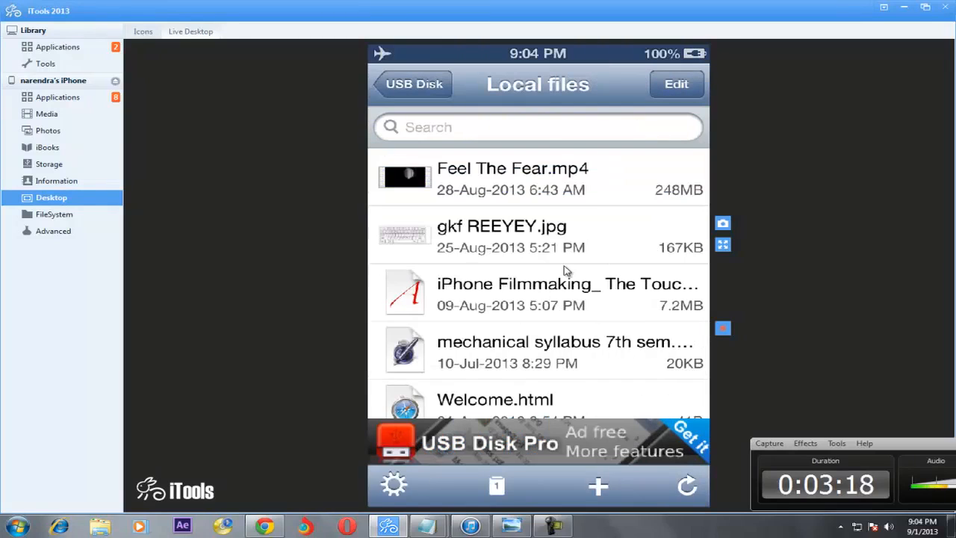
click(513, 167)
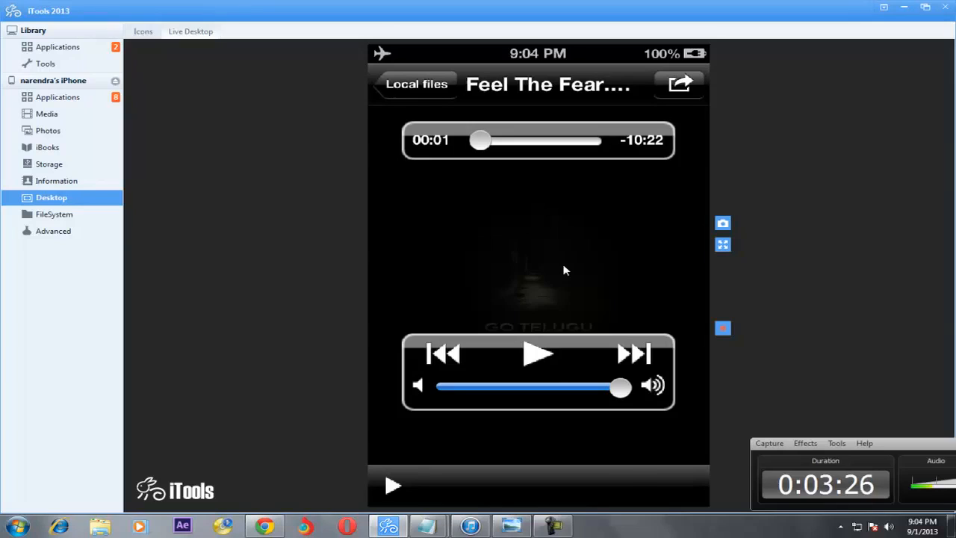
click(415, 83)
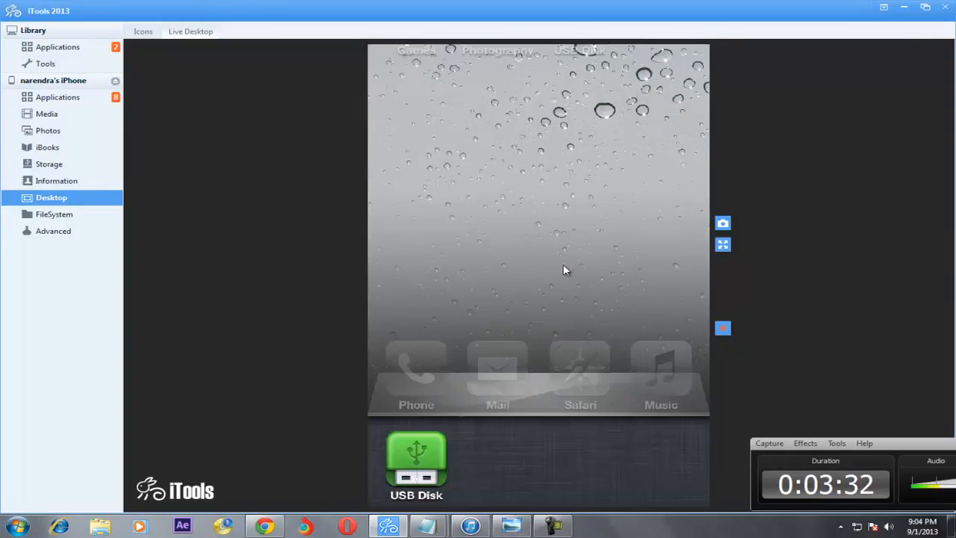
- Refresh the Windows desktop from its context menu
right_click(657, 224)
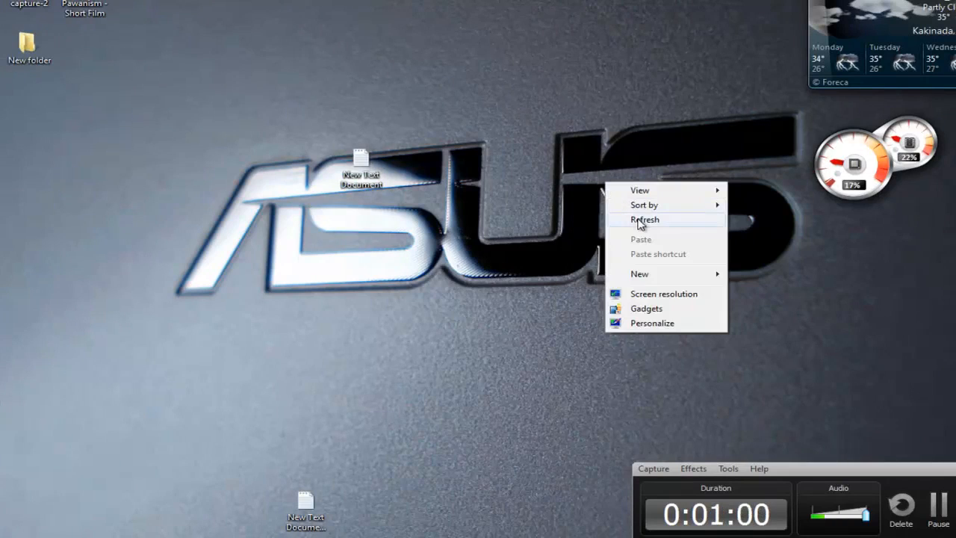
click(644, 218)
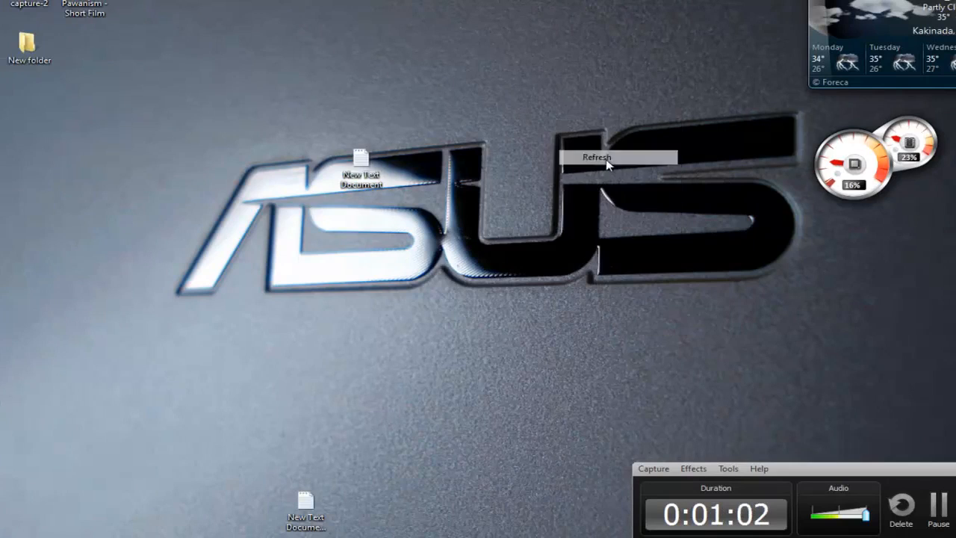
click(596, 156)
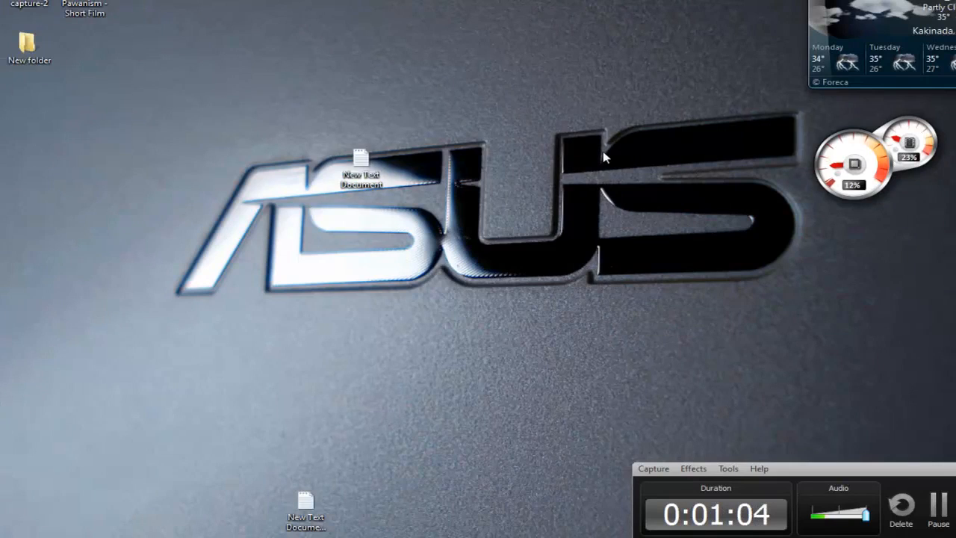
mouse_move(594, 147)
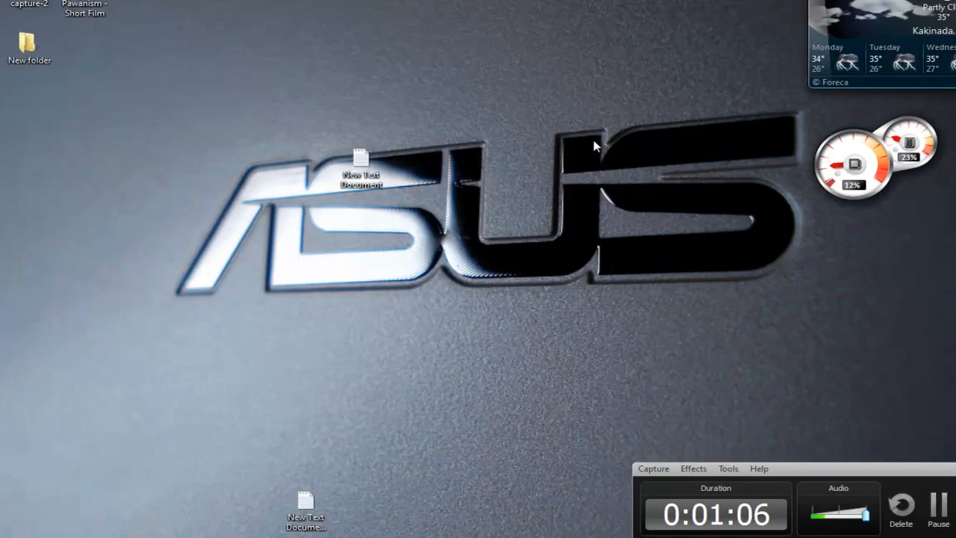